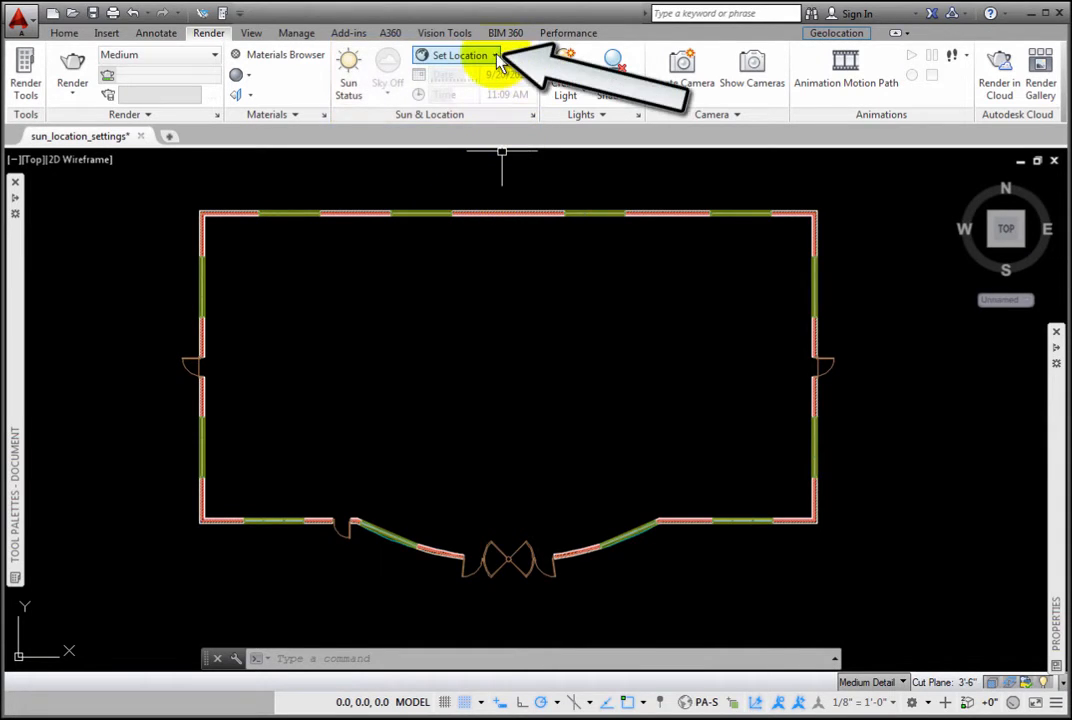
Choose Set Location > From Map to bring up the latitude and longitude dialog.
click(458, 55)
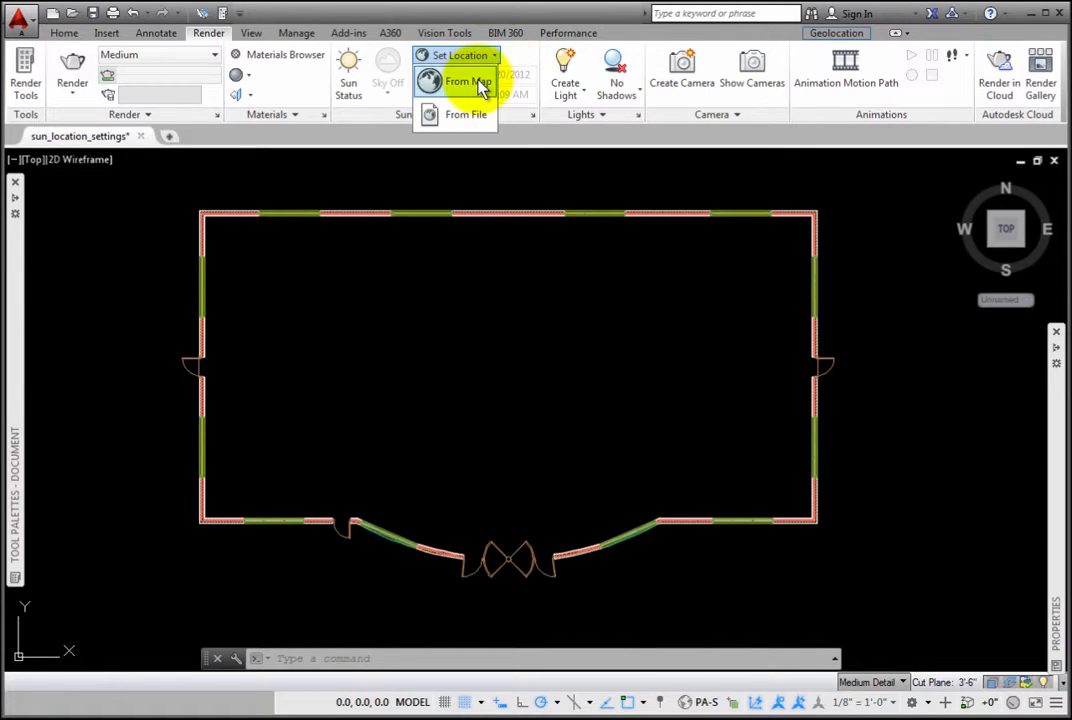
mouse_move(487, 174)
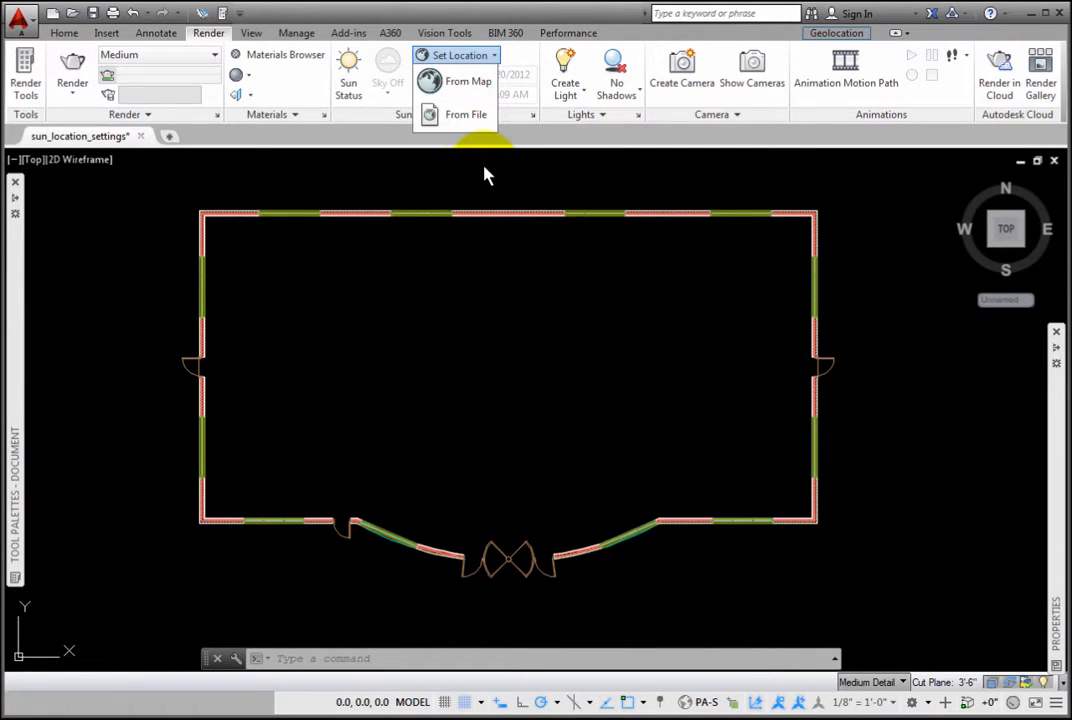
click(467, 81)
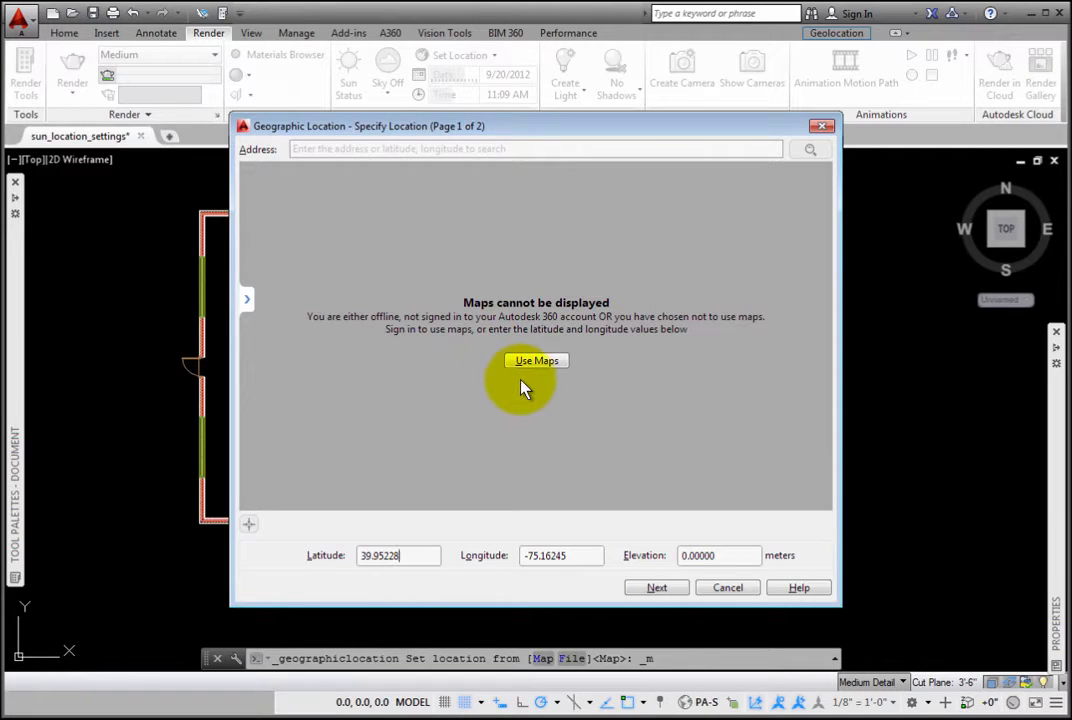
Sign in with the Autodesk ID and password to enable online maps.
click(537, 360)
text(rad)
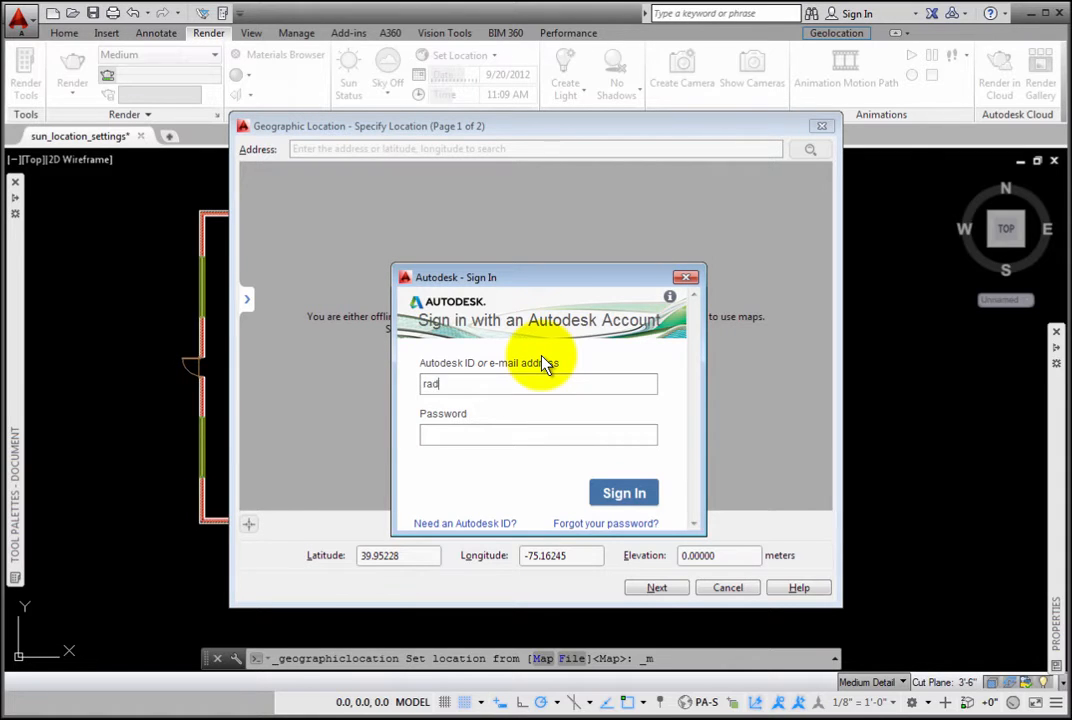
click(623, 492)
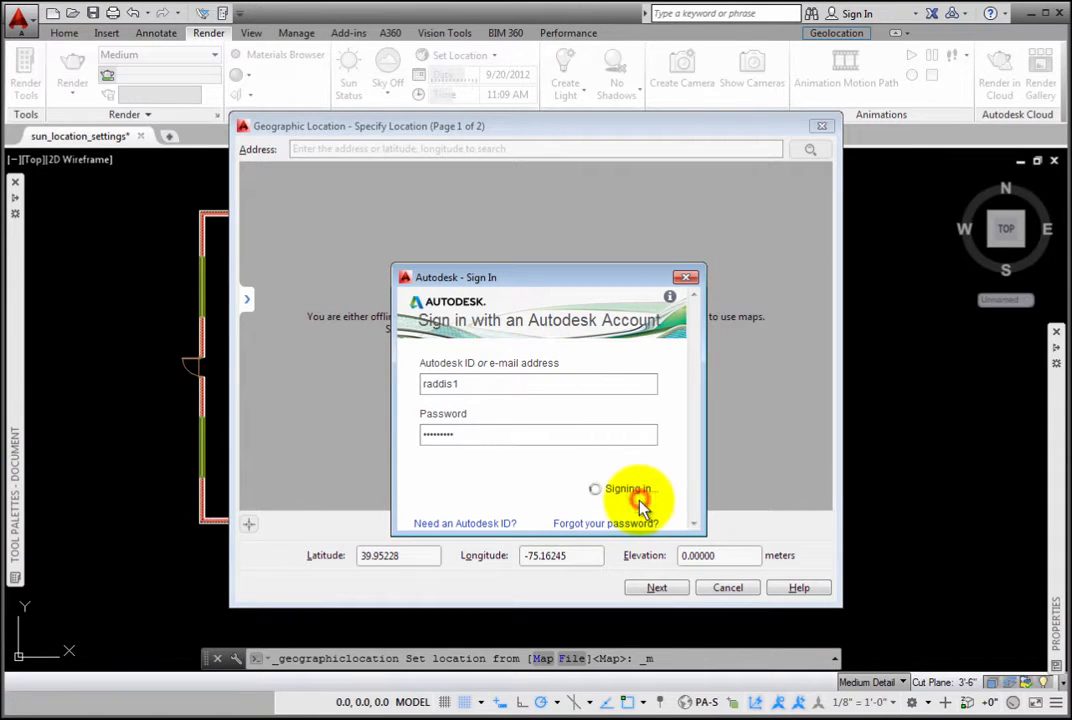
click(637, 500)
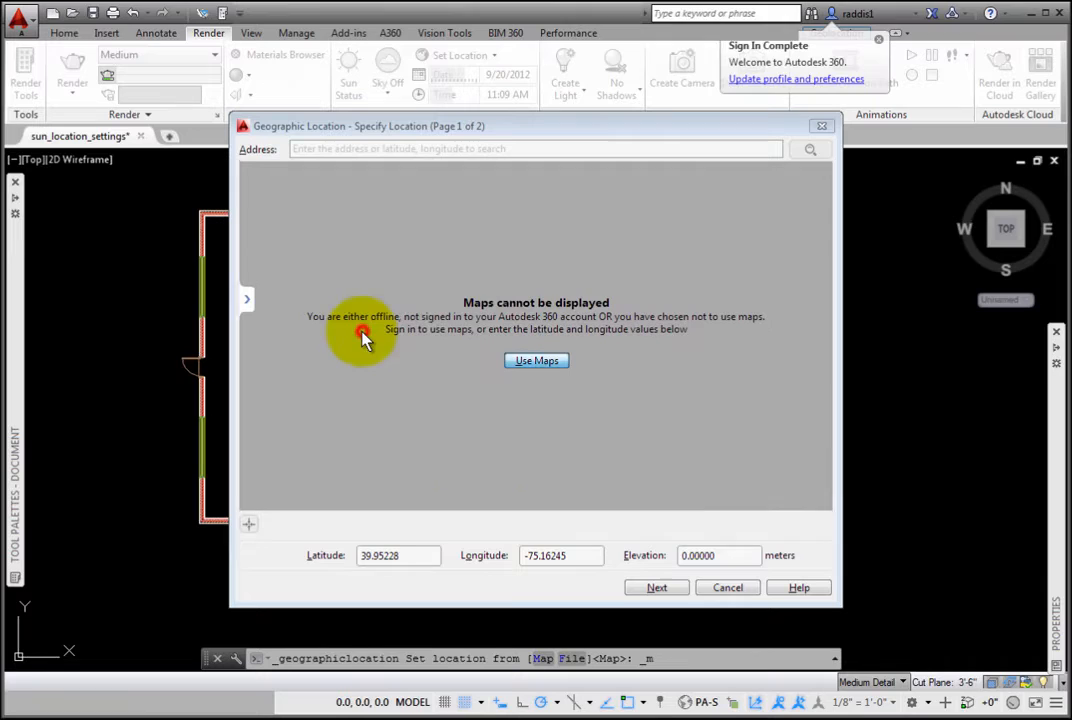
Load the Bing aerial map of central Philadelphia in the Geographic Location dialog.
click(536, 360)
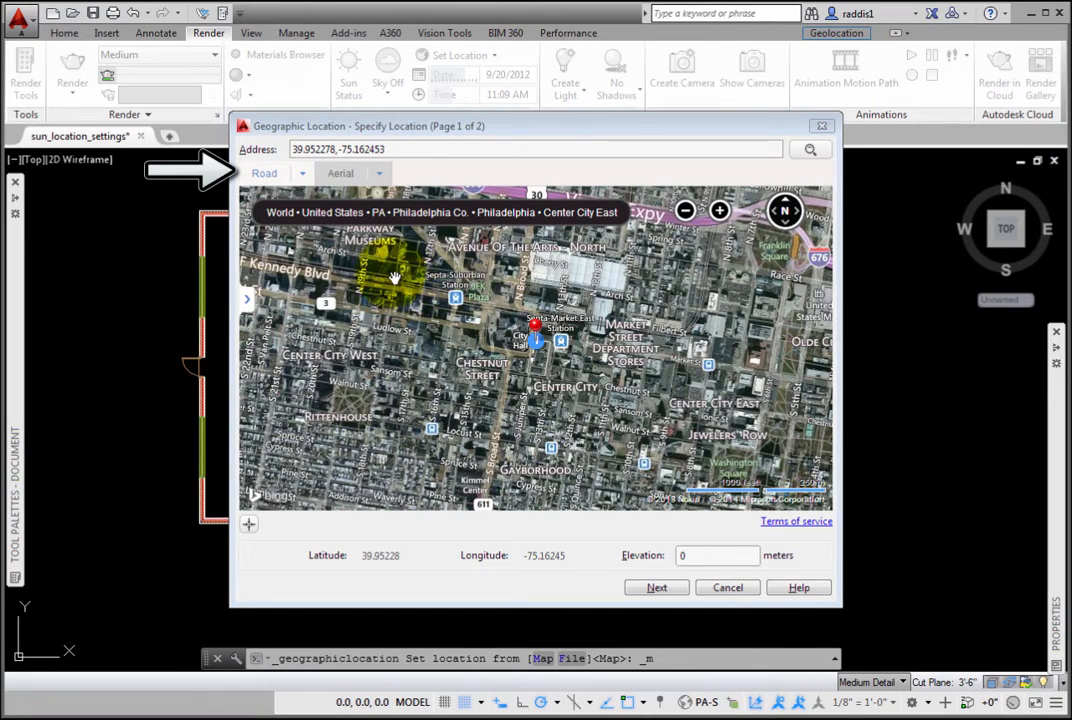
click(264, 173)
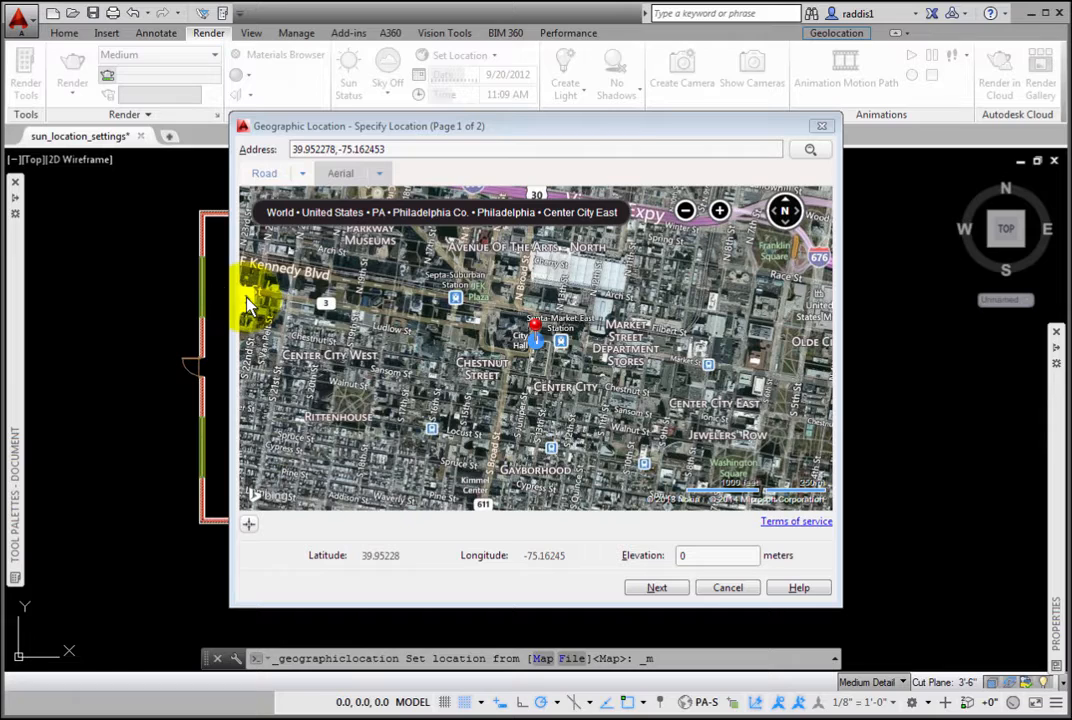
click(430, 149)
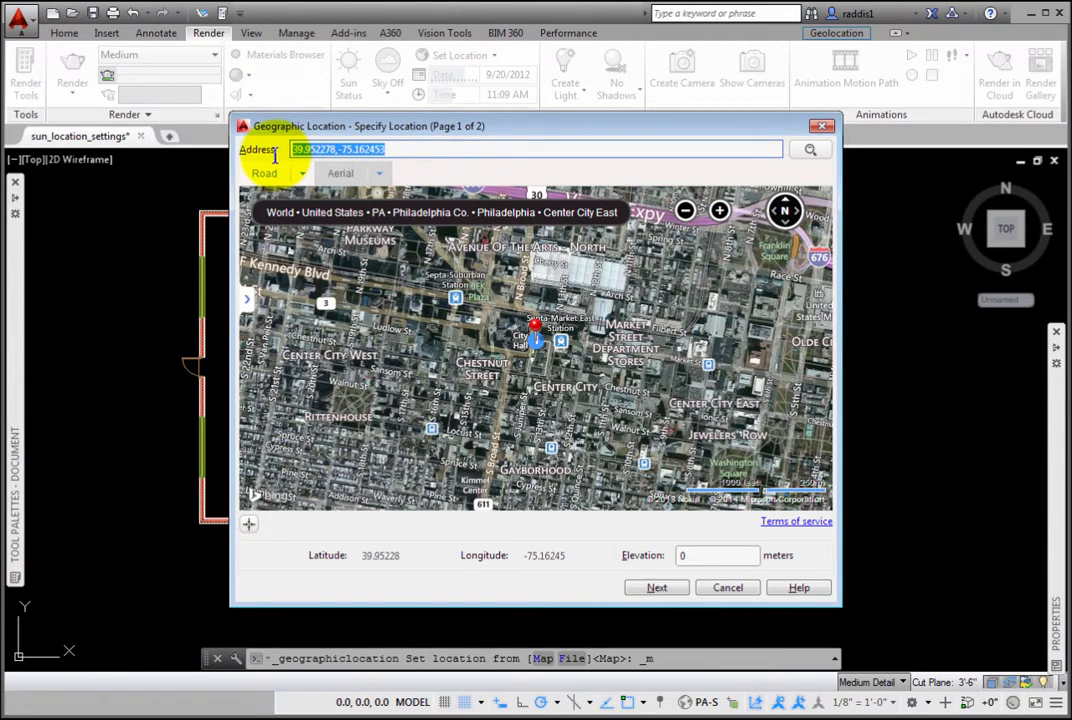
Search 'Philadelphia', drop the marker on Philadelphia, PA, and advance to coordinate systems.
text(Philadelphia)
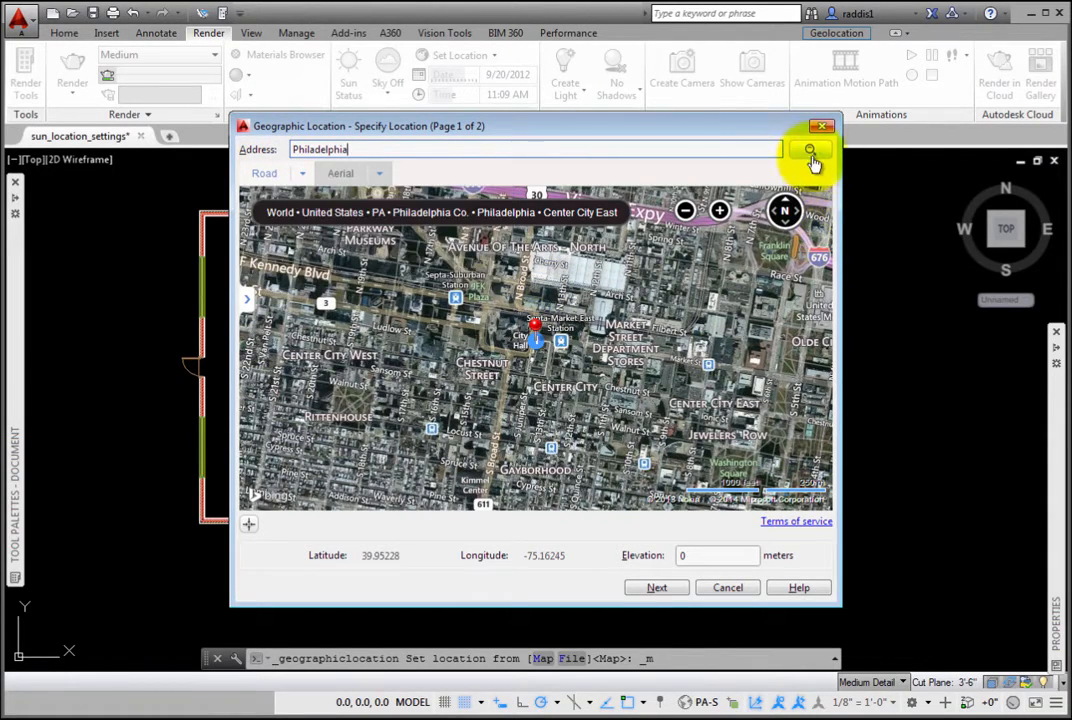
click(810, 149)
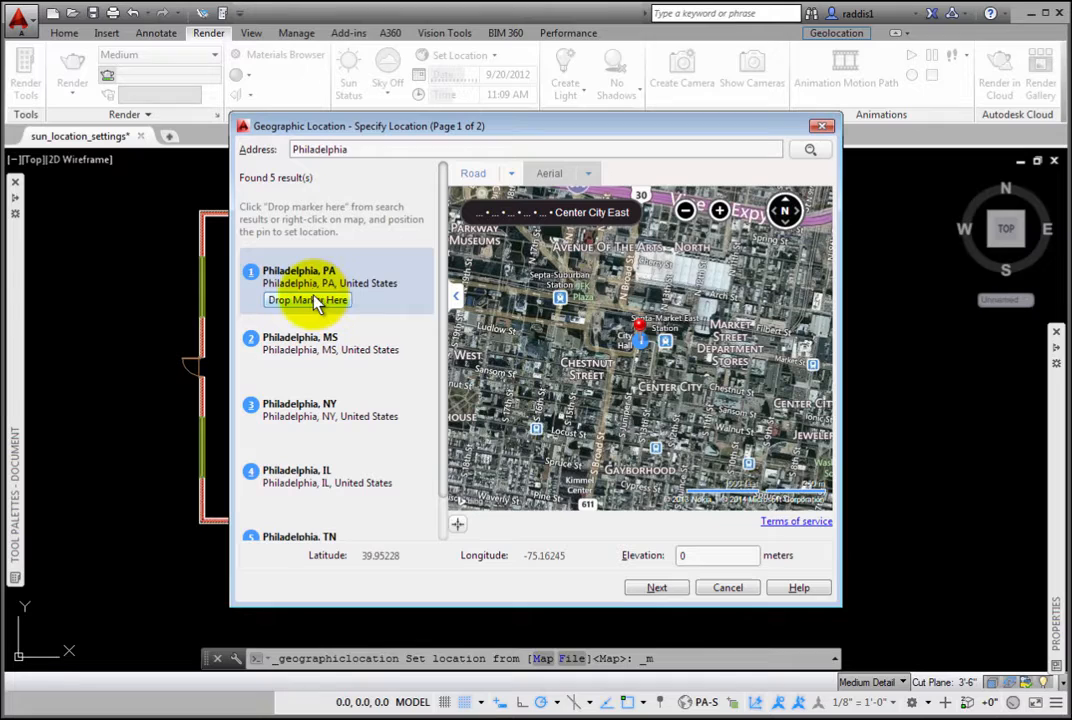
click(307, 300)
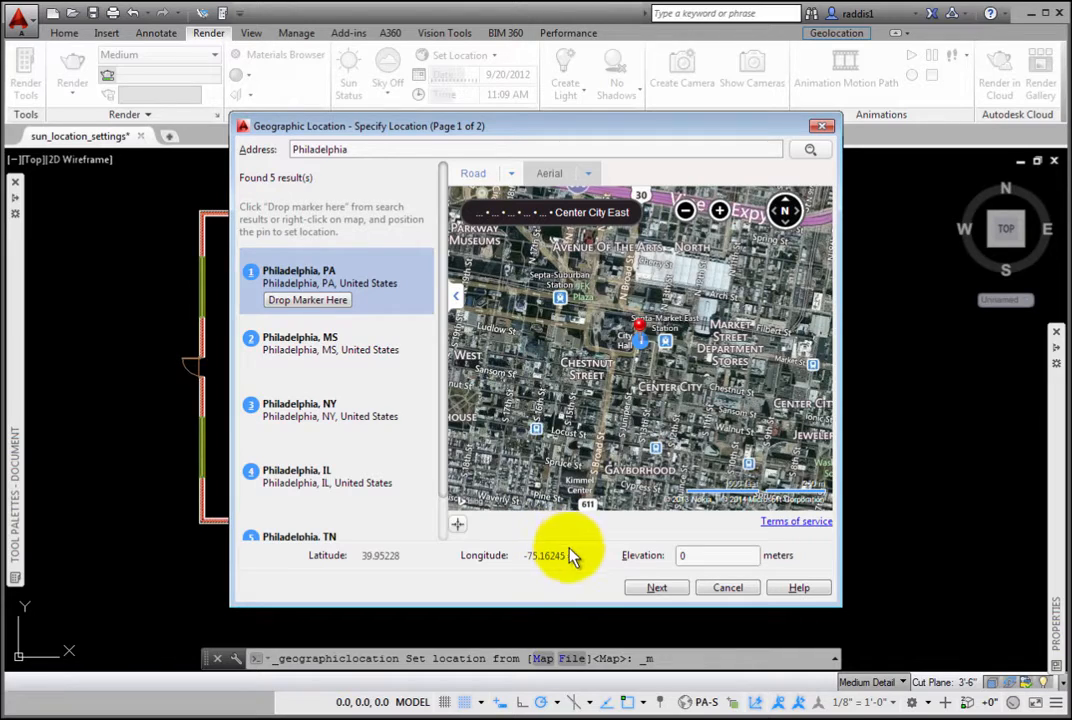
click(657, 587)
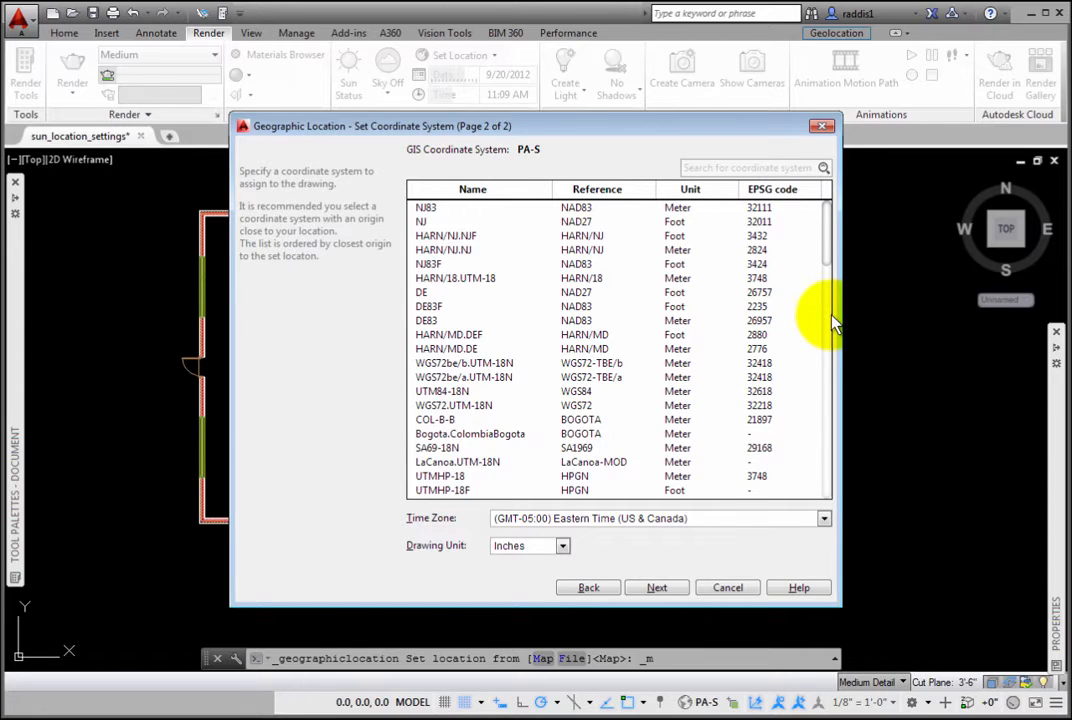
Select the PA-S coordinate system with Eastern Time and Inches, and finish.
scroll(down, 3)
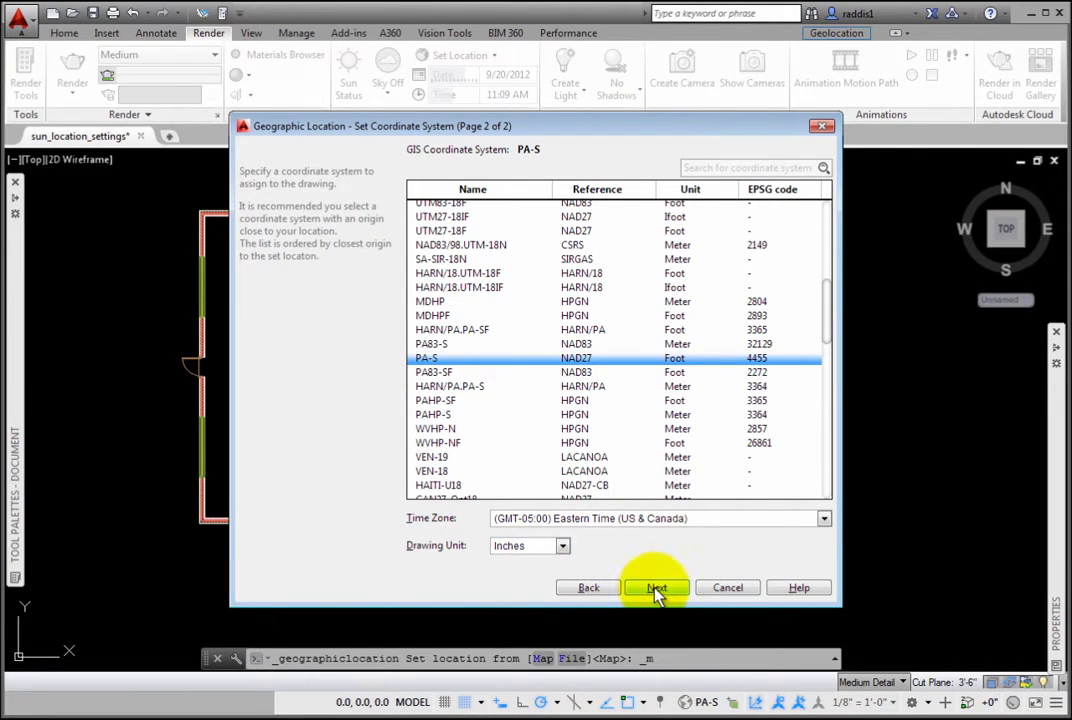
click(656, 587)
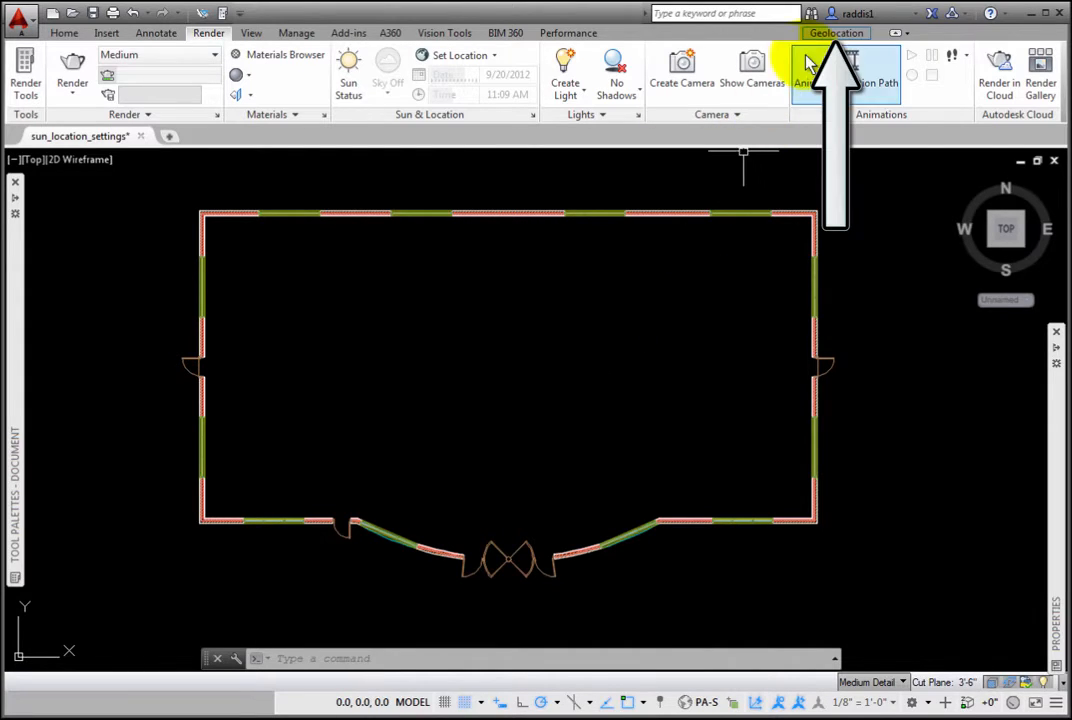
click(836, 33)
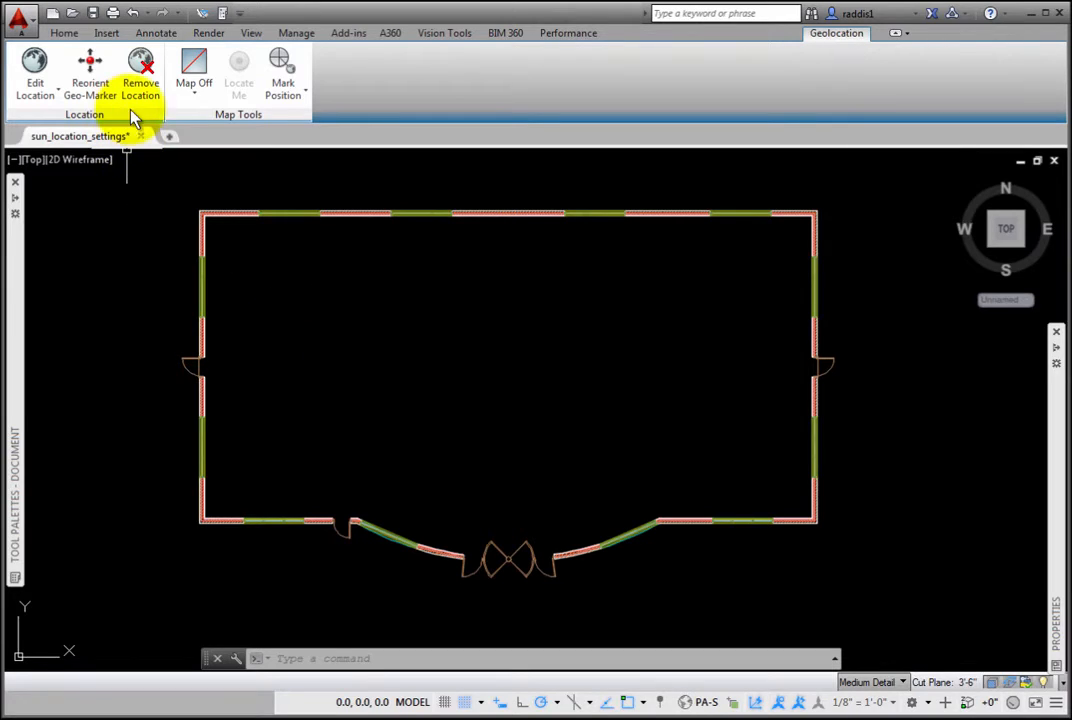
click(193, 75)
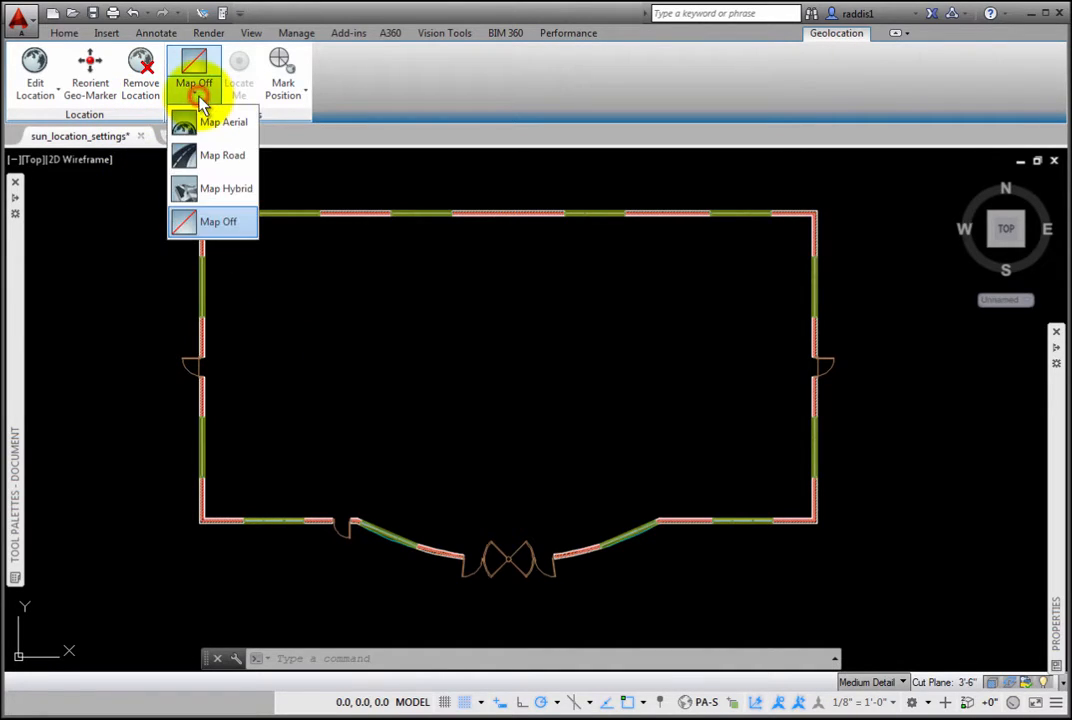
click(217, 221)
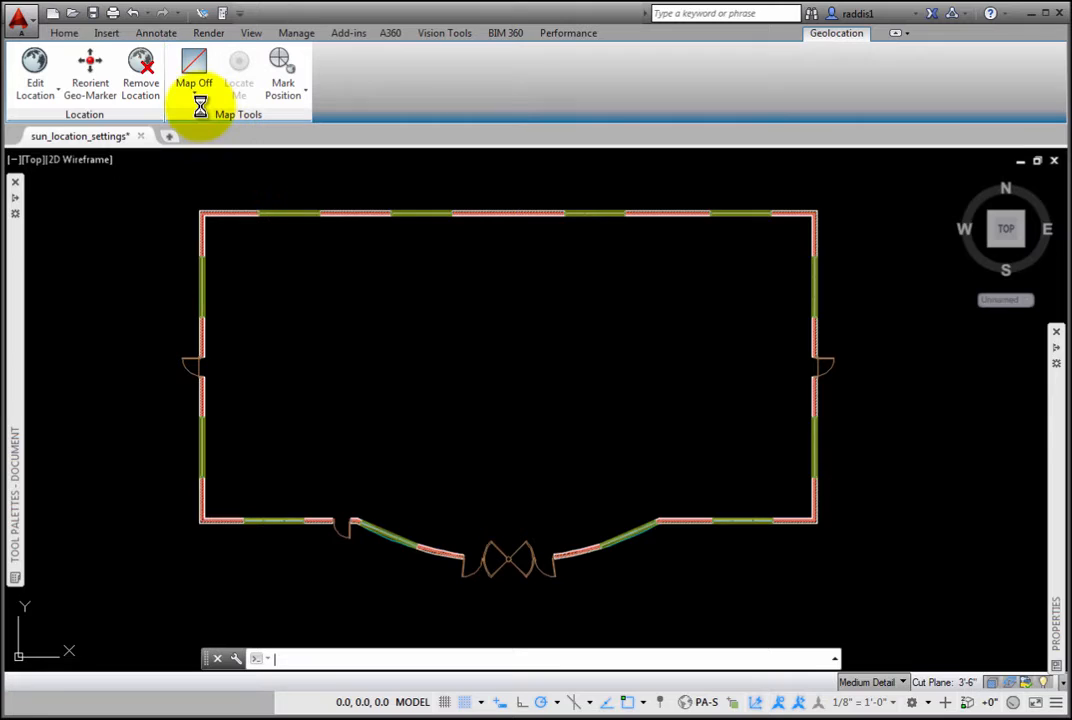
click(198, 75)
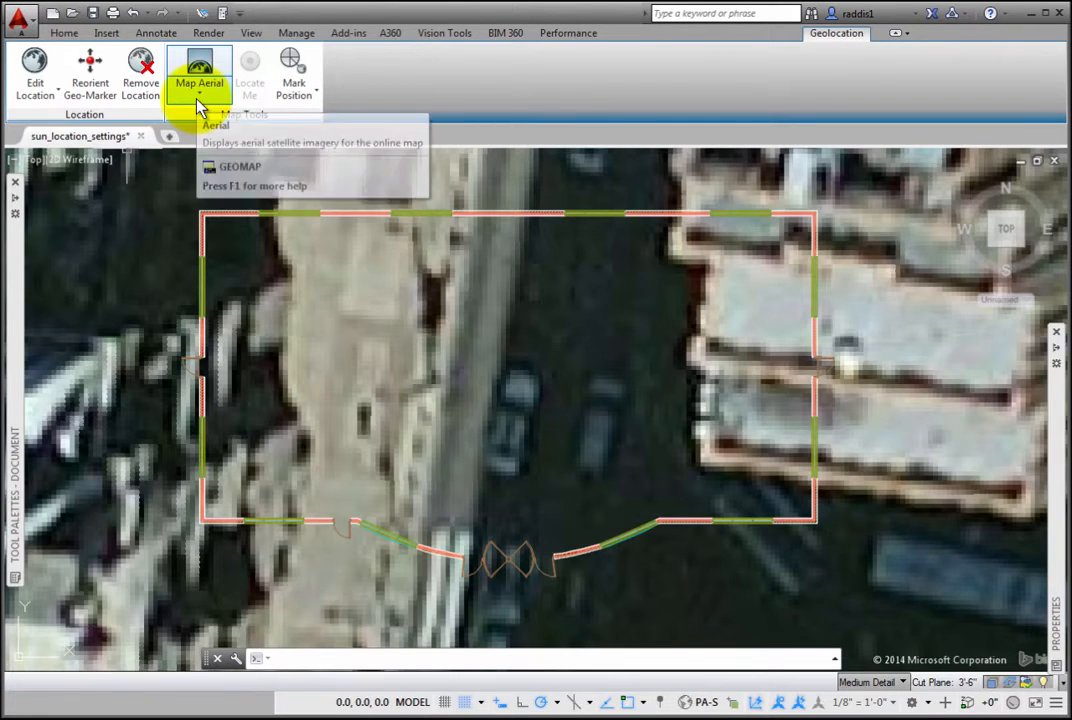
click(199, 100)
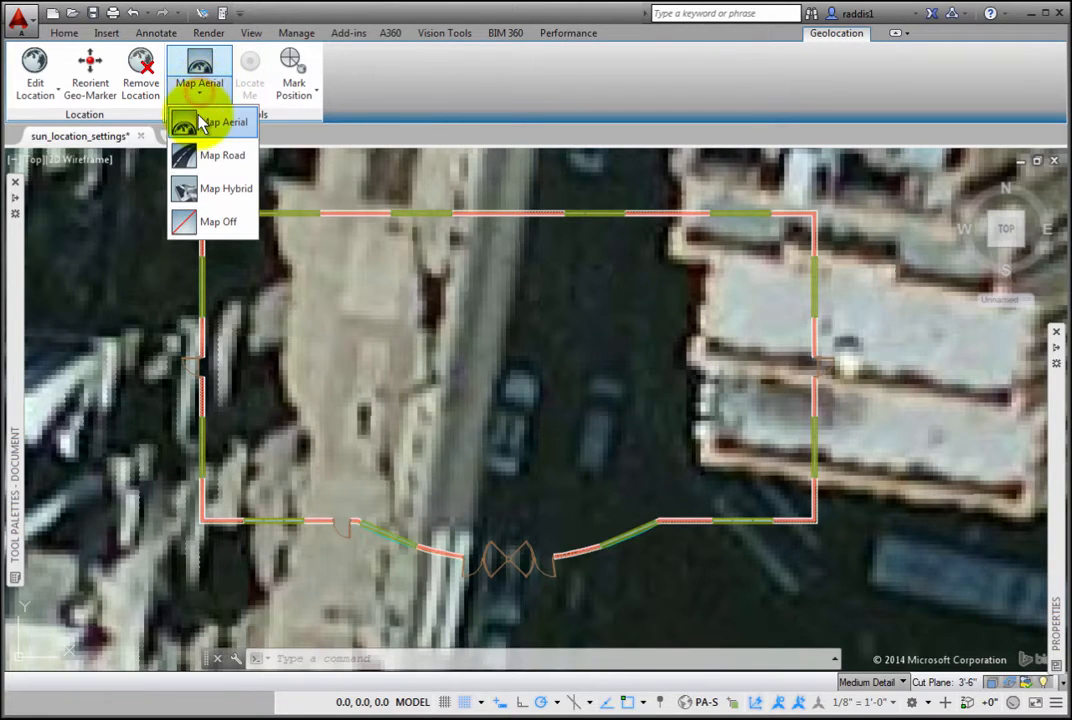
mouse_move(222, 195)
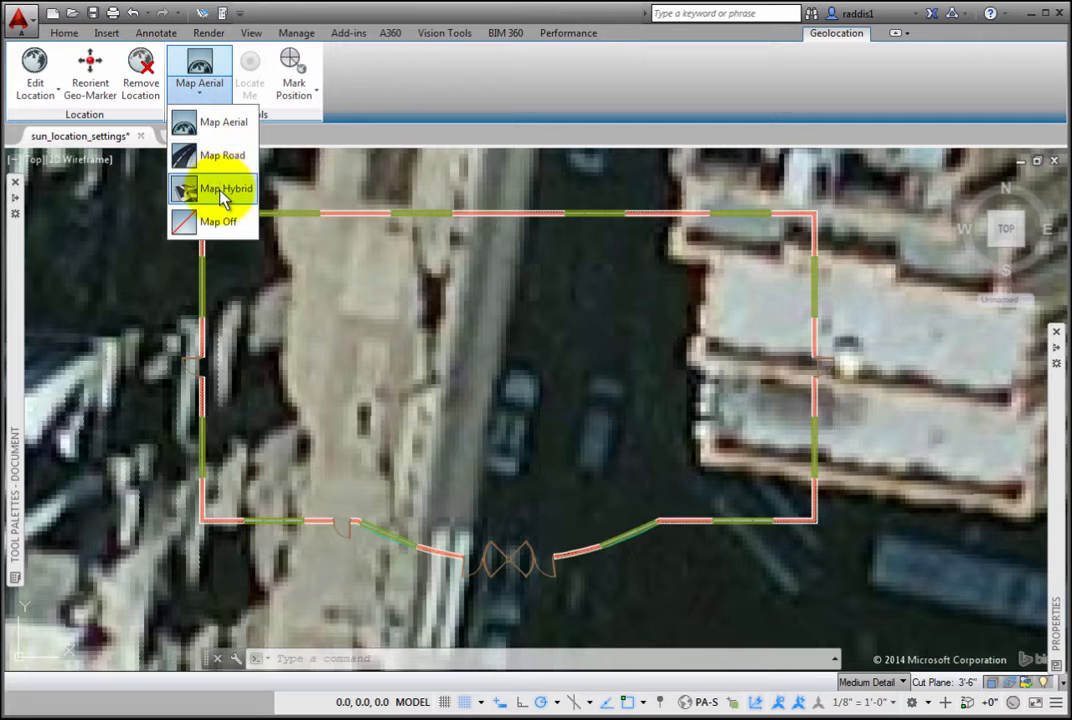
mouse_move(217, 221)
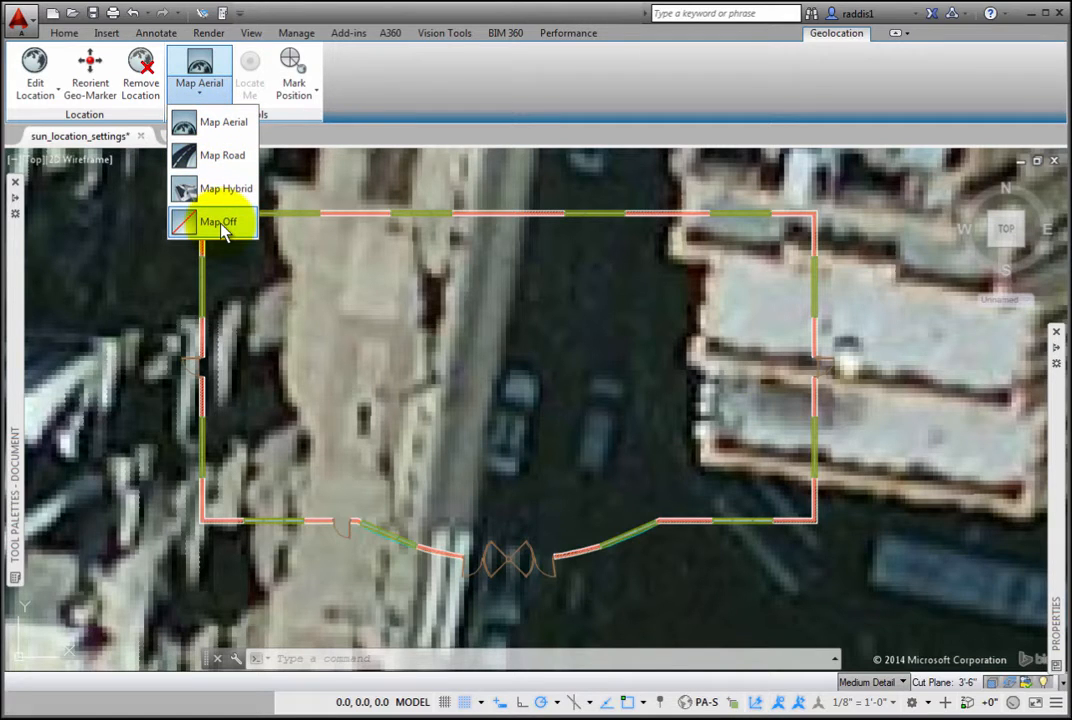
click(216, 221)
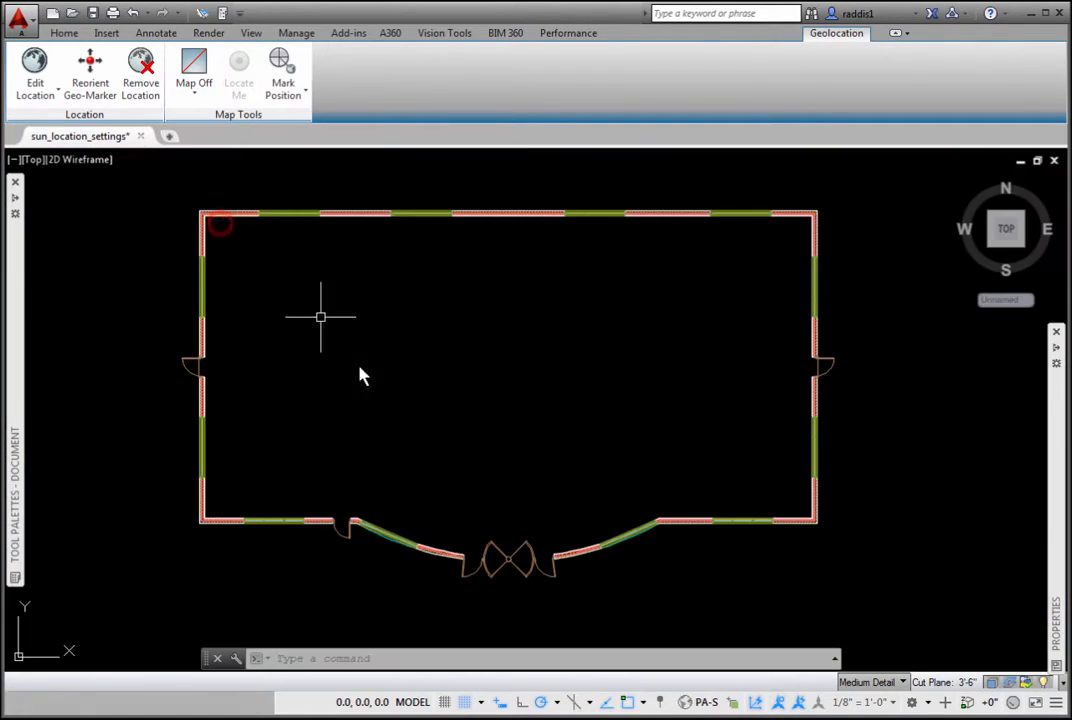
mouse_move(417, 425)
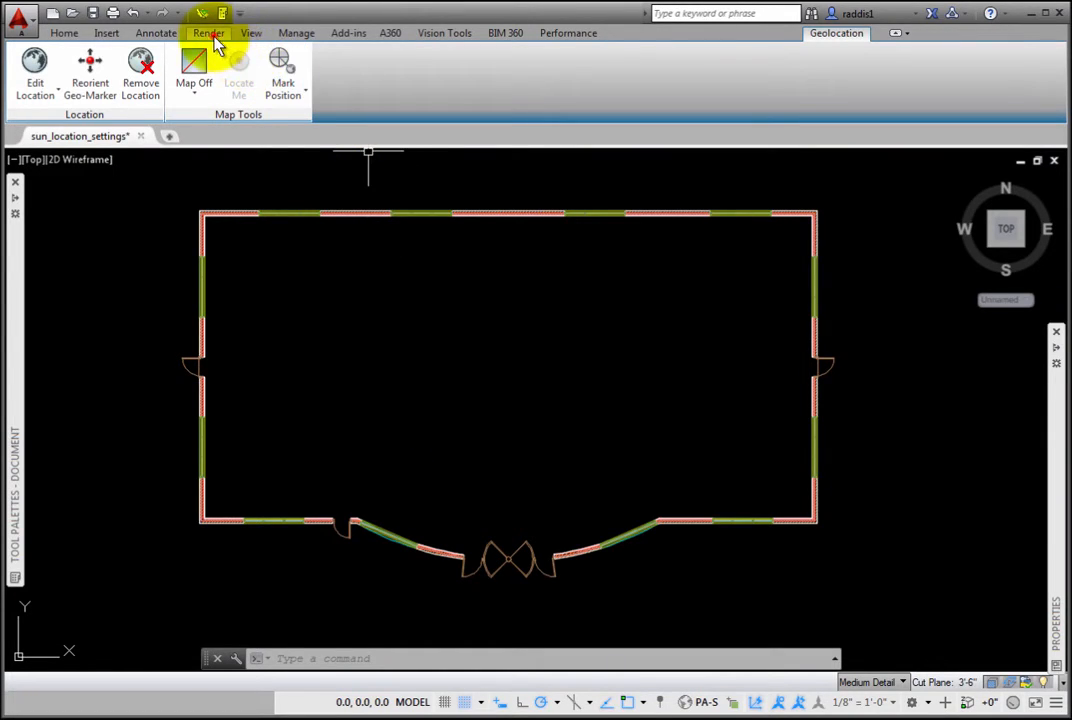
Start a Set Location From File import, then cancel the KML/KMZ dialog.
click(209, 32)
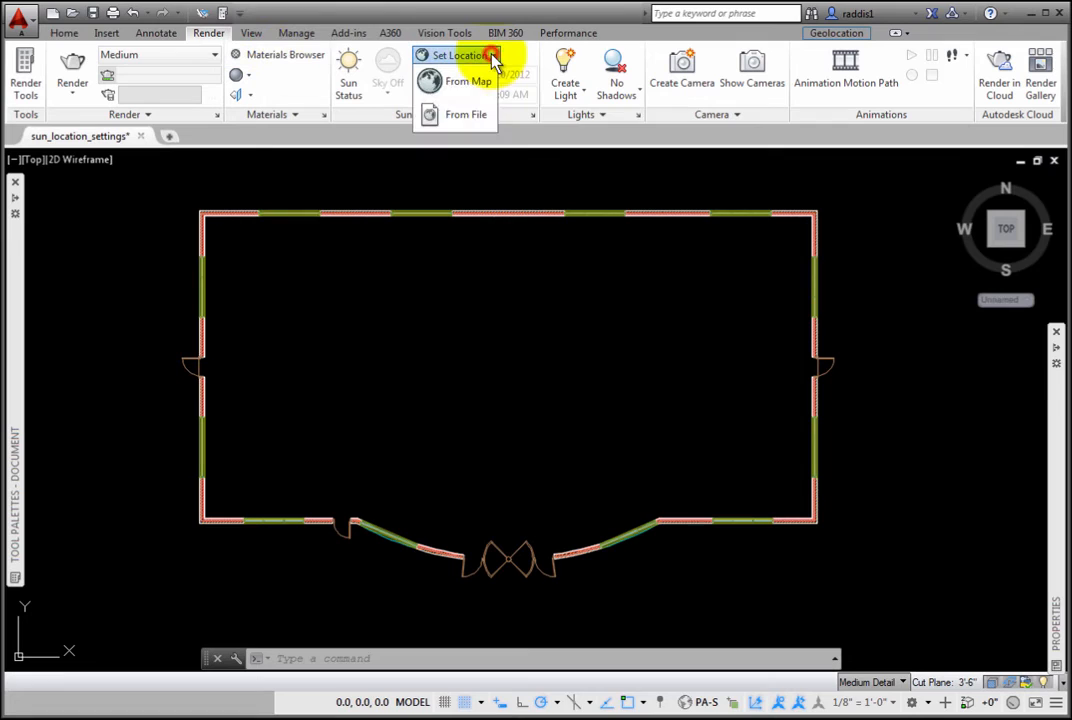
click(465, 114)
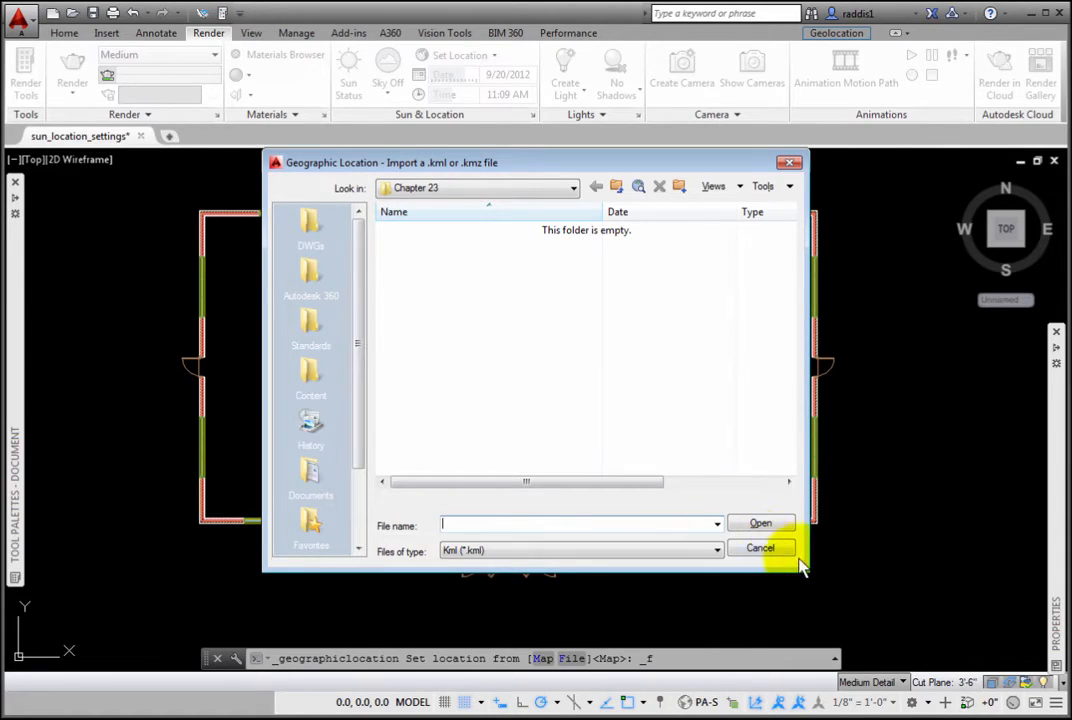
click(760, 547)
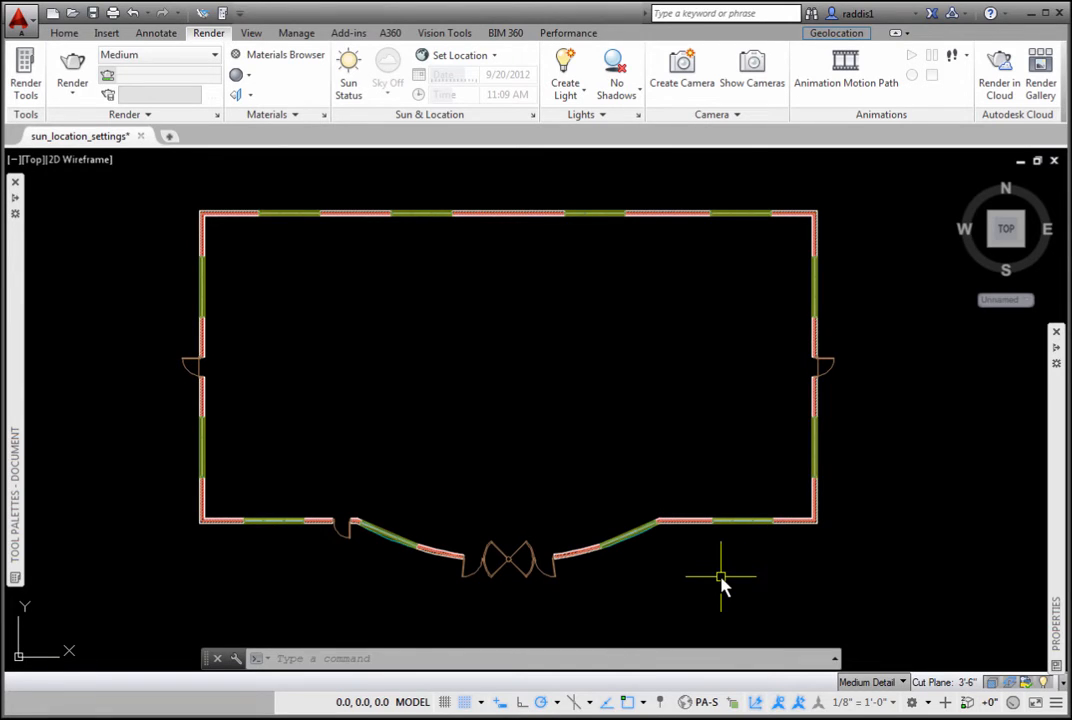
mouse_move(465, 338)
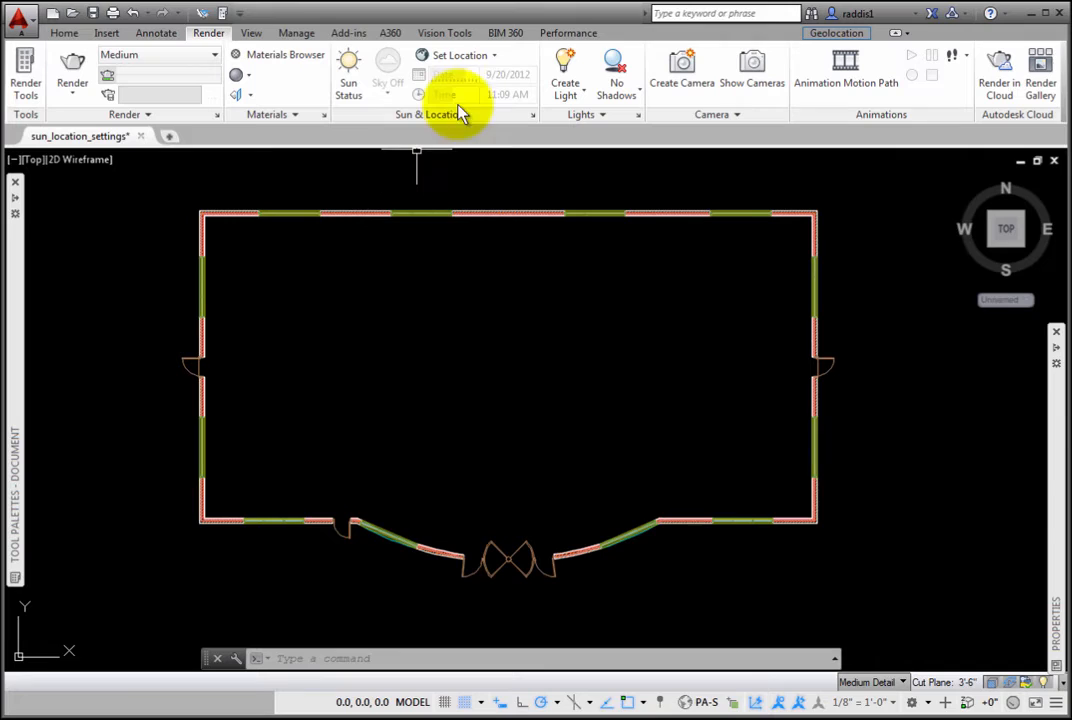
mouse_move(460, 95)
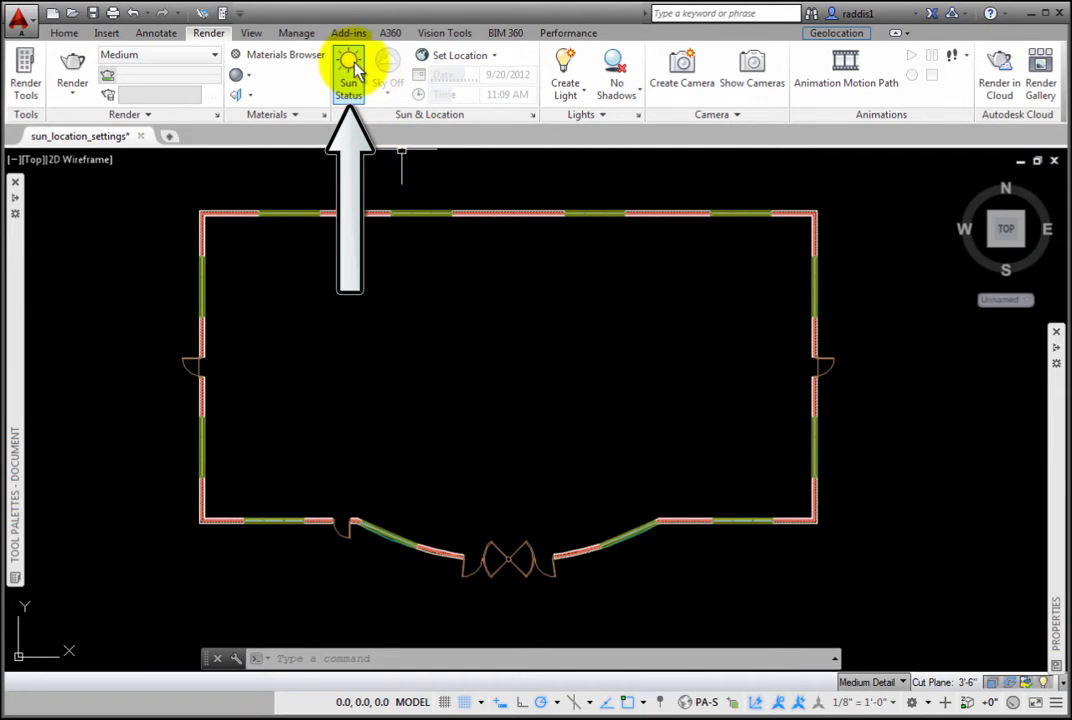
Turn Sun Status on and turn off the default viewport lighting.
click(348, 72)
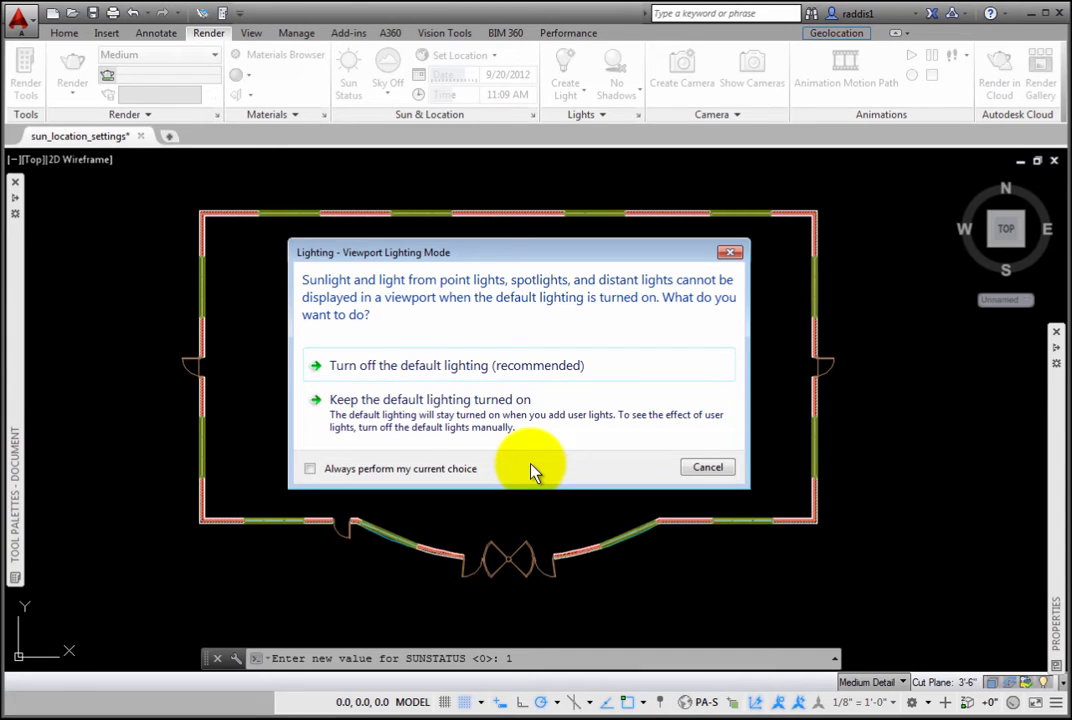
mouse_move(483, 365)
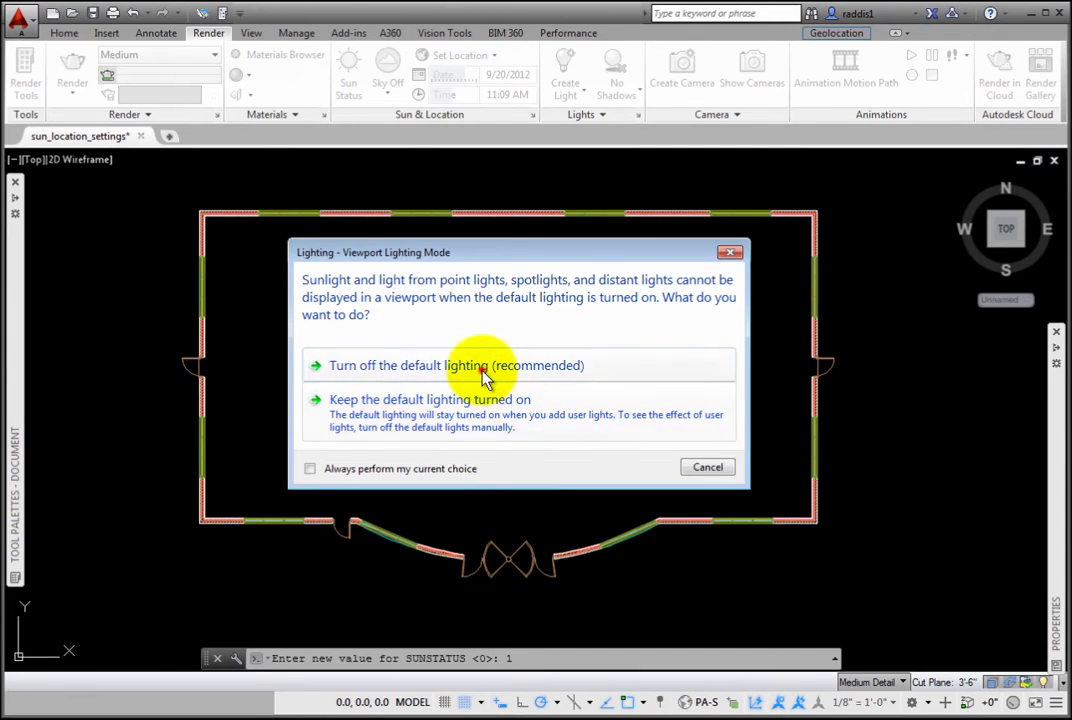
click(456, 365)
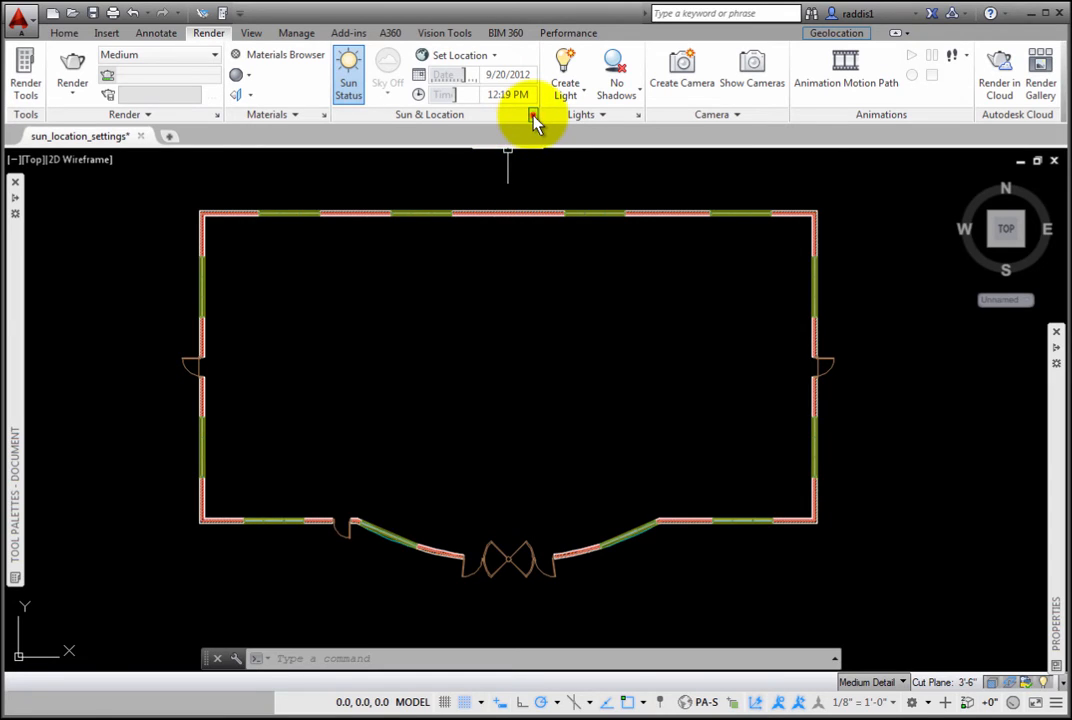
Open the Sun Properties palette and scroll to the Philadelphia geographic location.
click(533, 114)
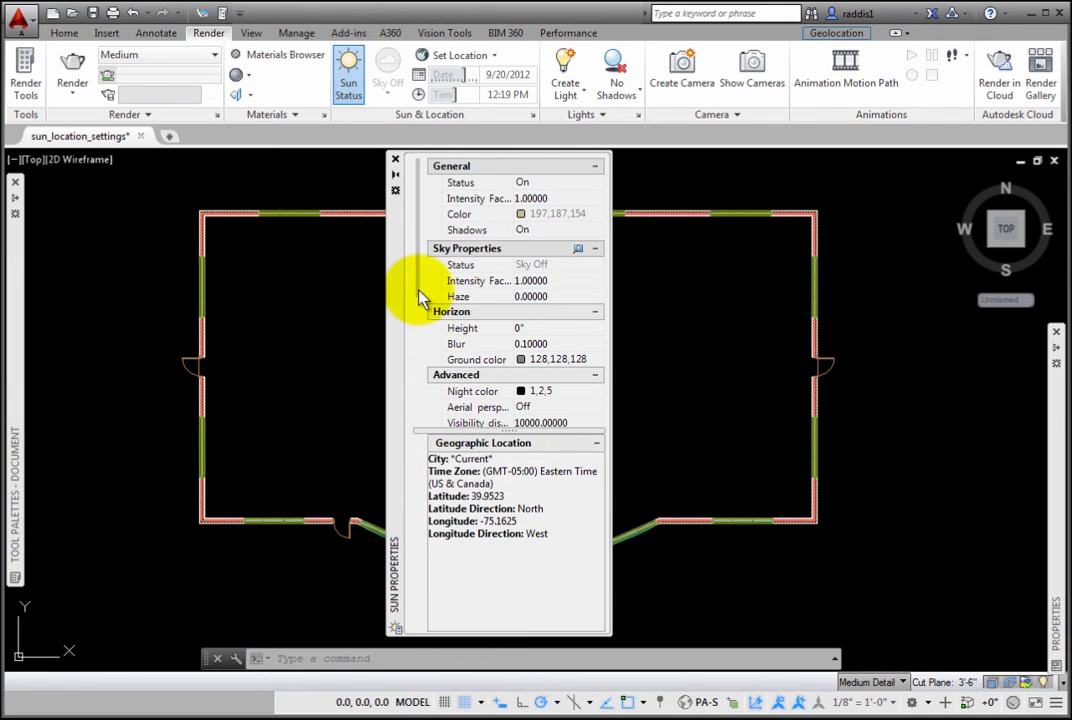
scroll(down, 3)
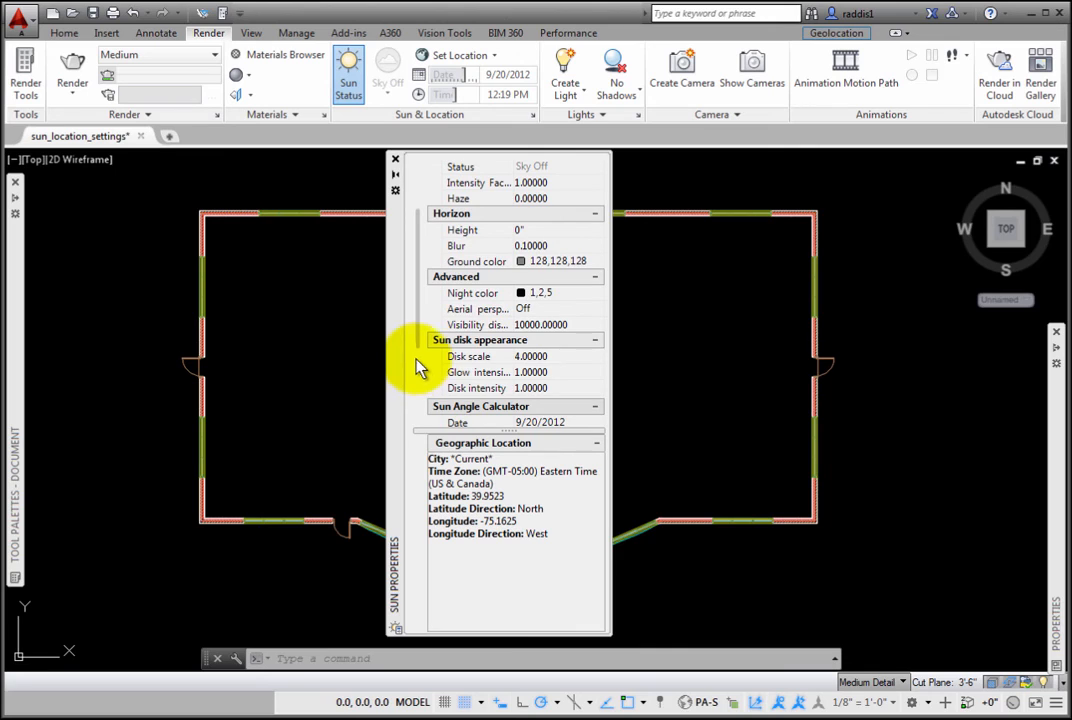